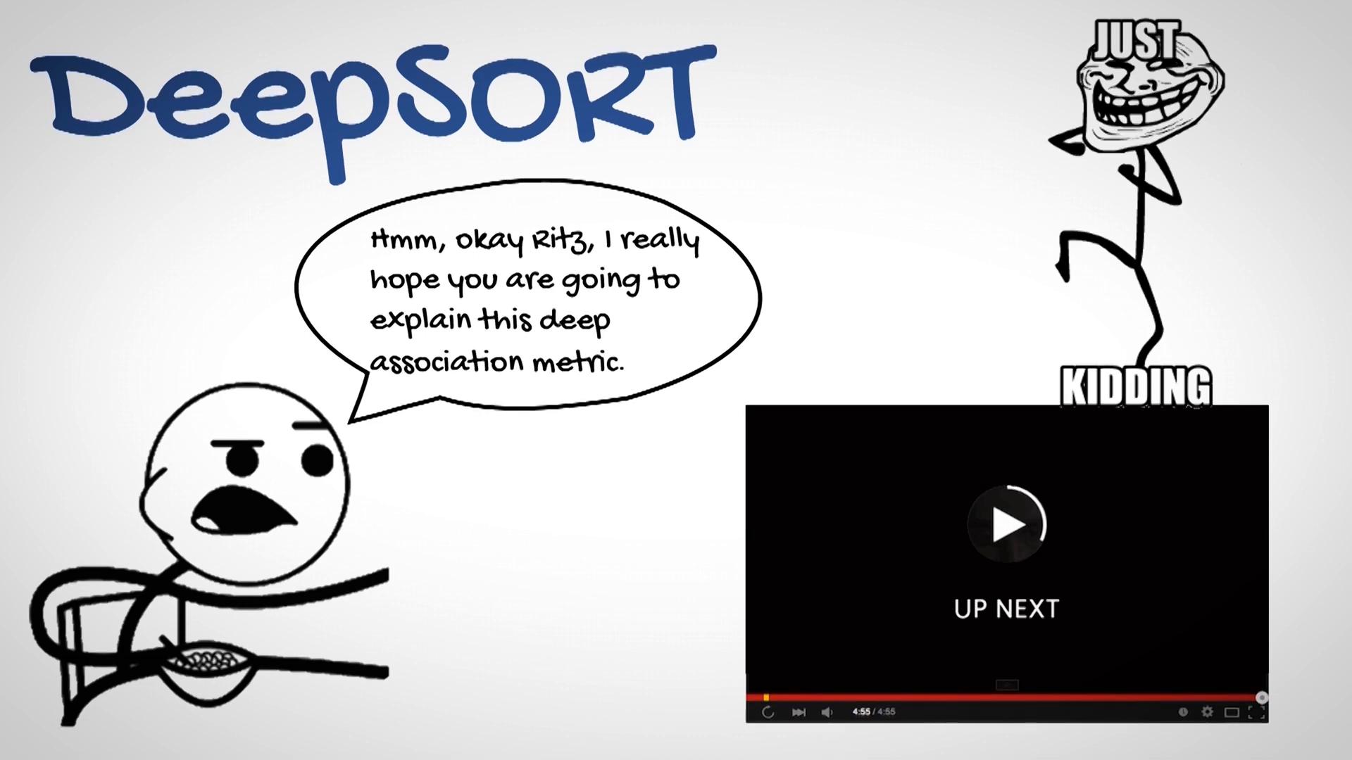
left_click(1005, 525)
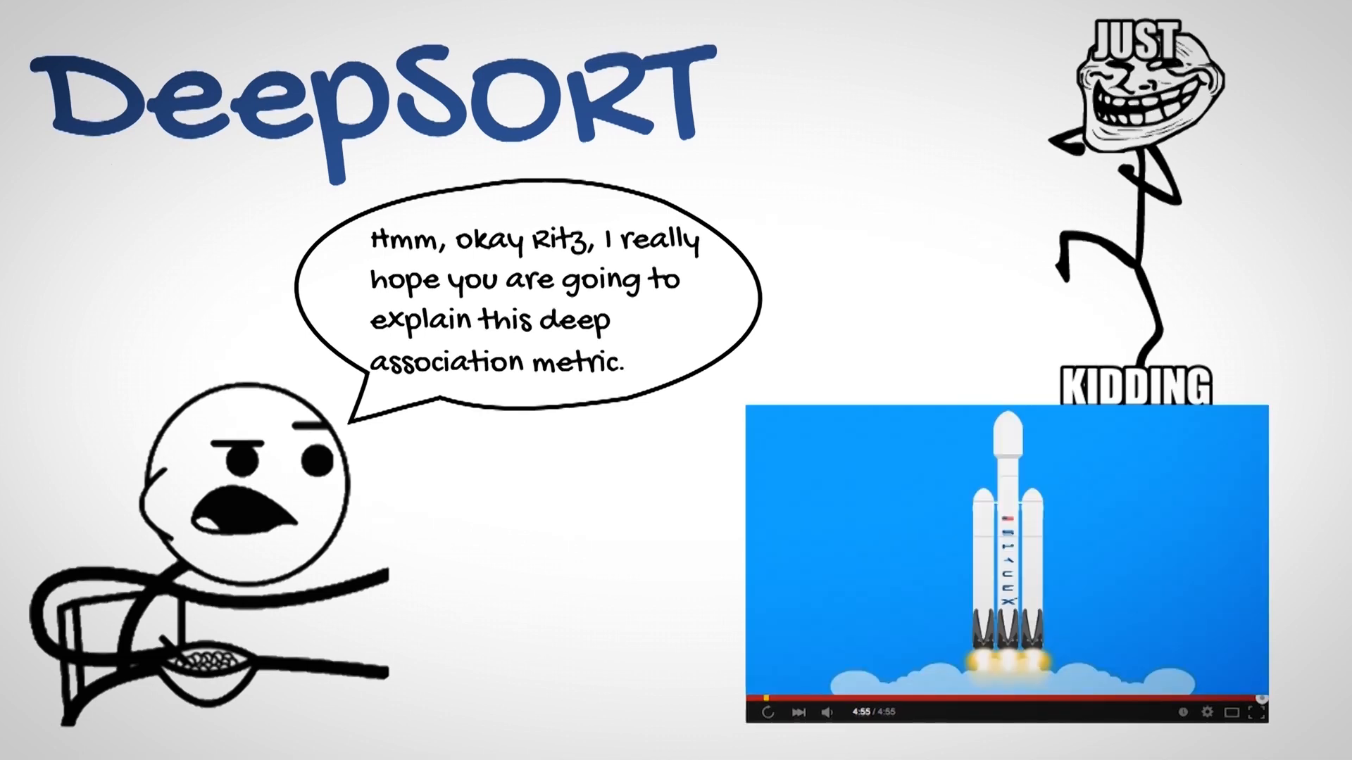